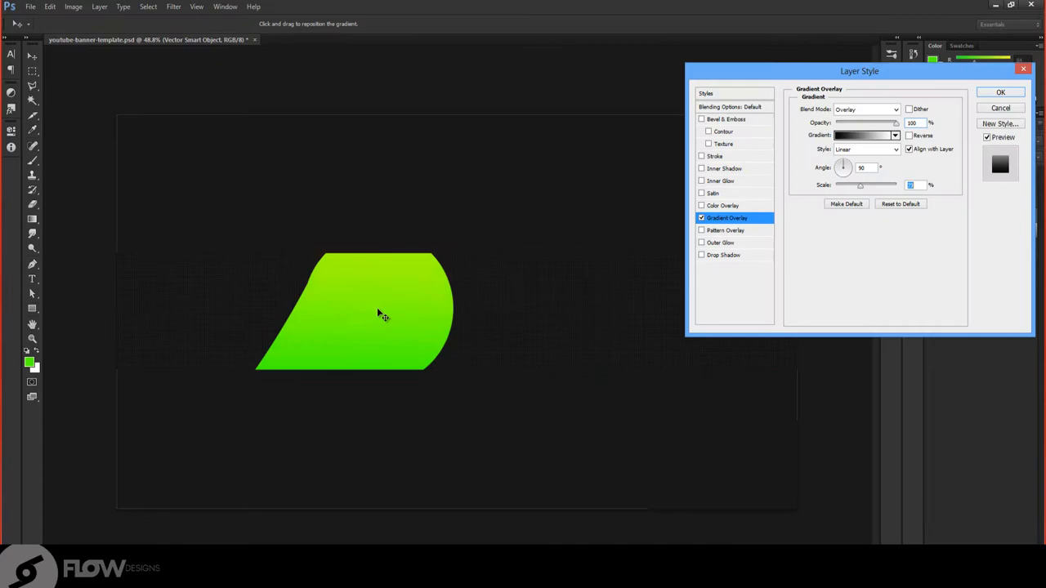
- Bring up the youtube-banner-template document with the orange strip and ELHAYANIVIDS name
{"action": "left_click", "coordinate": [1011, 92]}
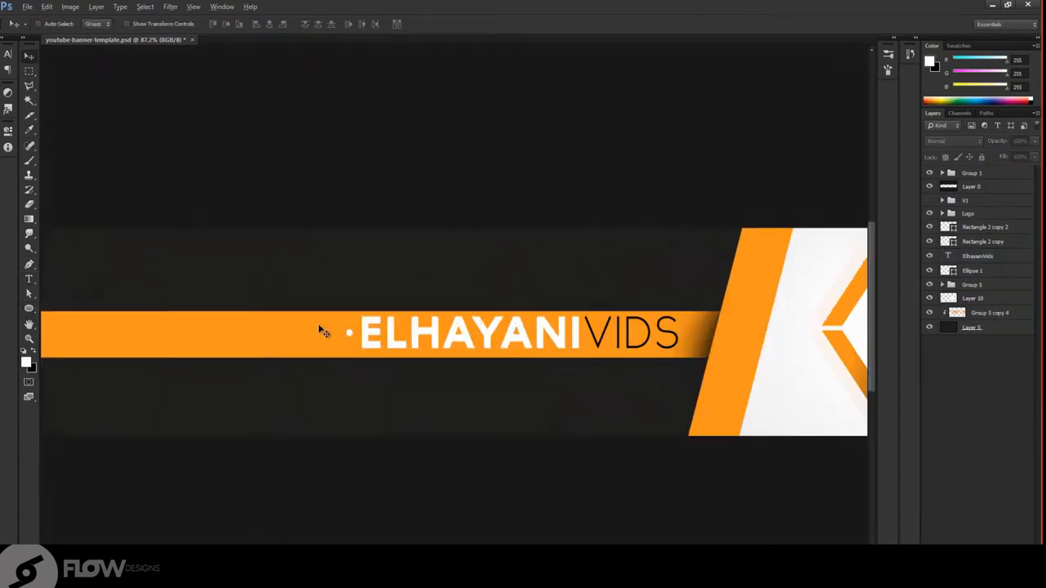
{"action": "left_click", "coordinate": [940, 212]}
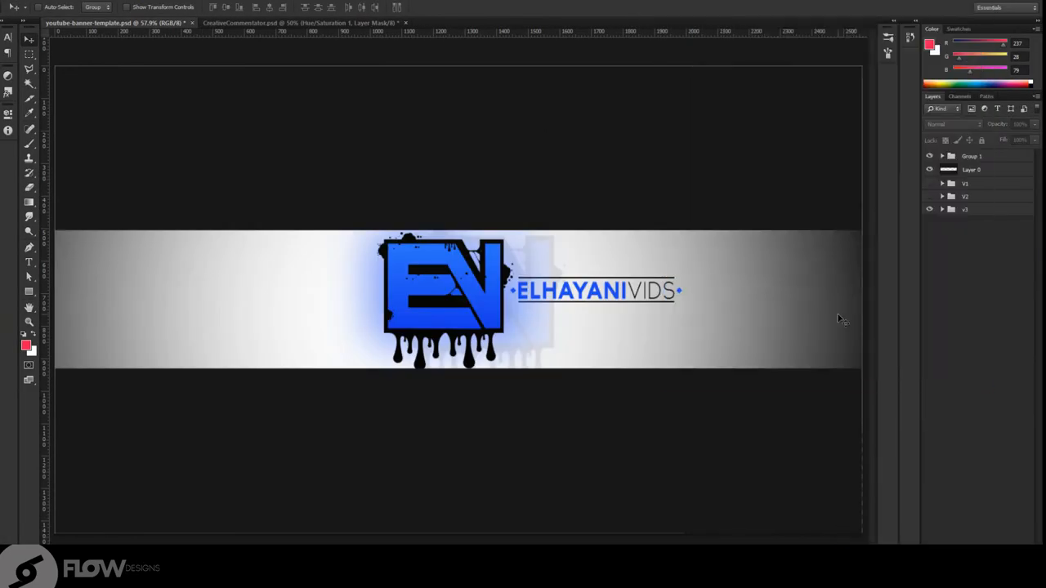
{"action": "mouse_move", "coordinate": [825, 264]}
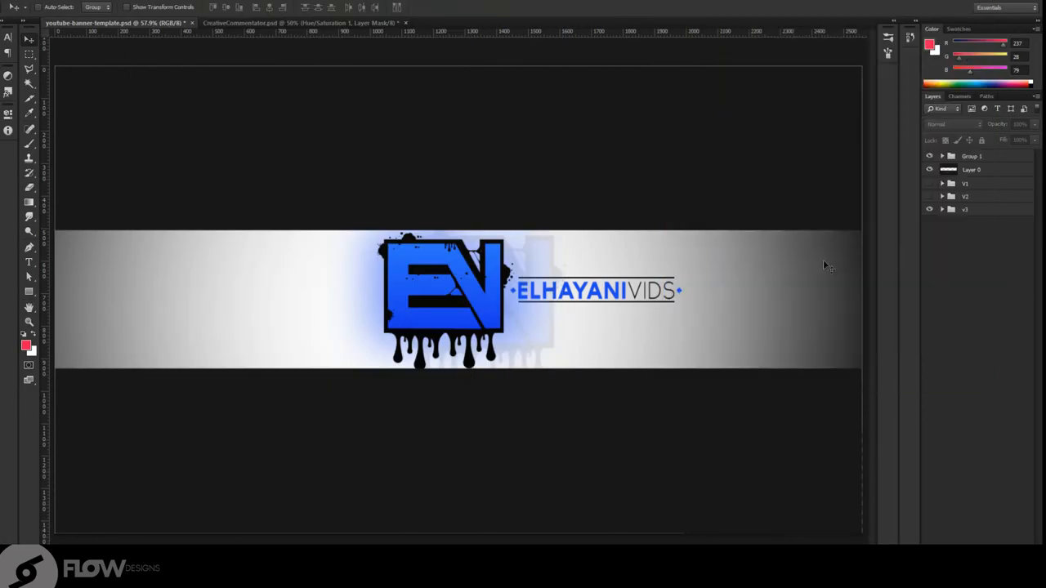